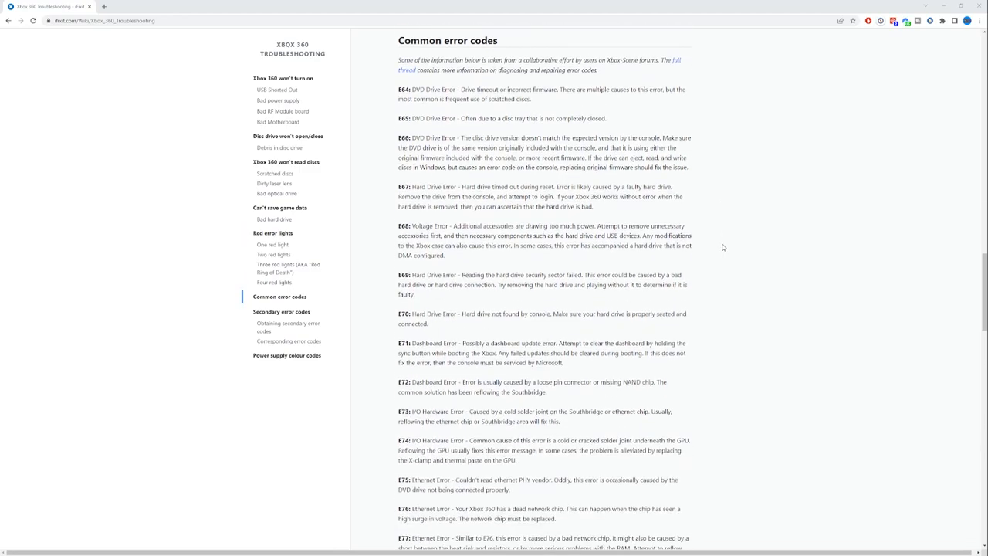
mouse_move(398, 446)
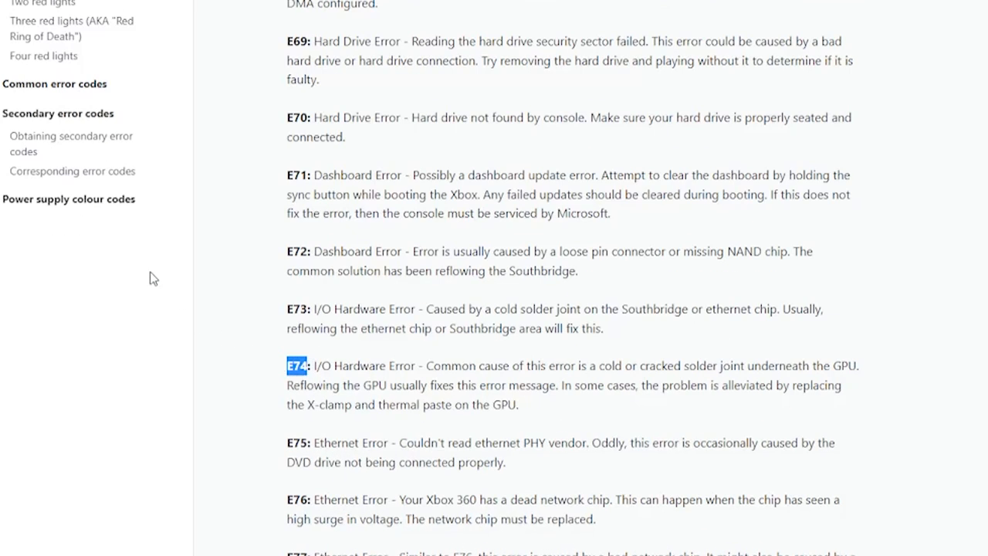
mouse_move(169, 283)
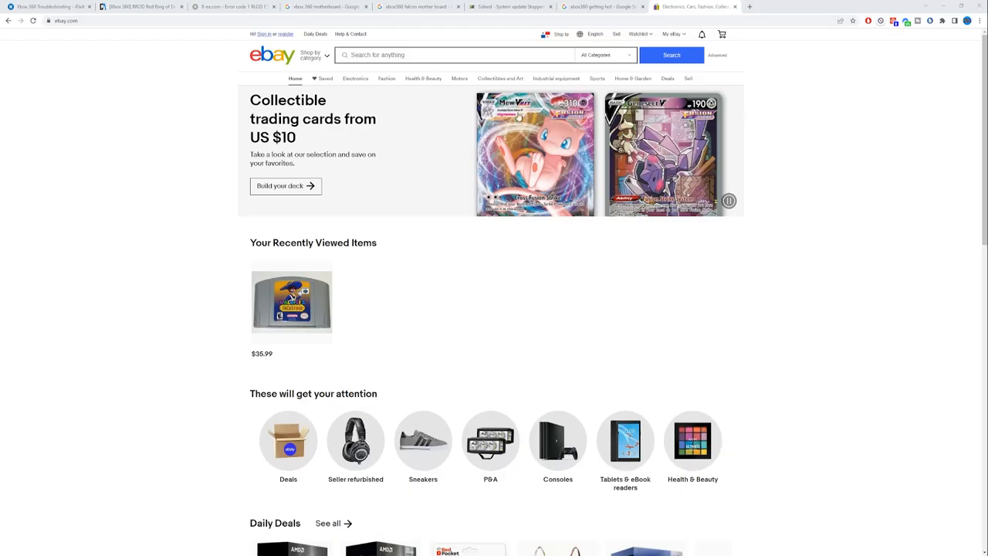
Search eBay for 'xbox360 rrod' and browse the red-ring Xbox 360 listings
text(xbox360 rrod)
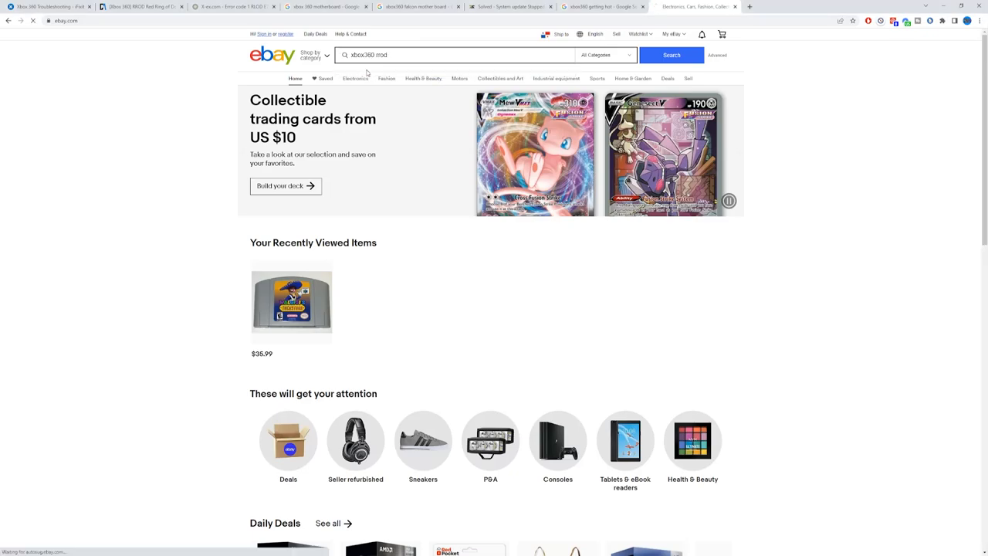
click(670, 56)
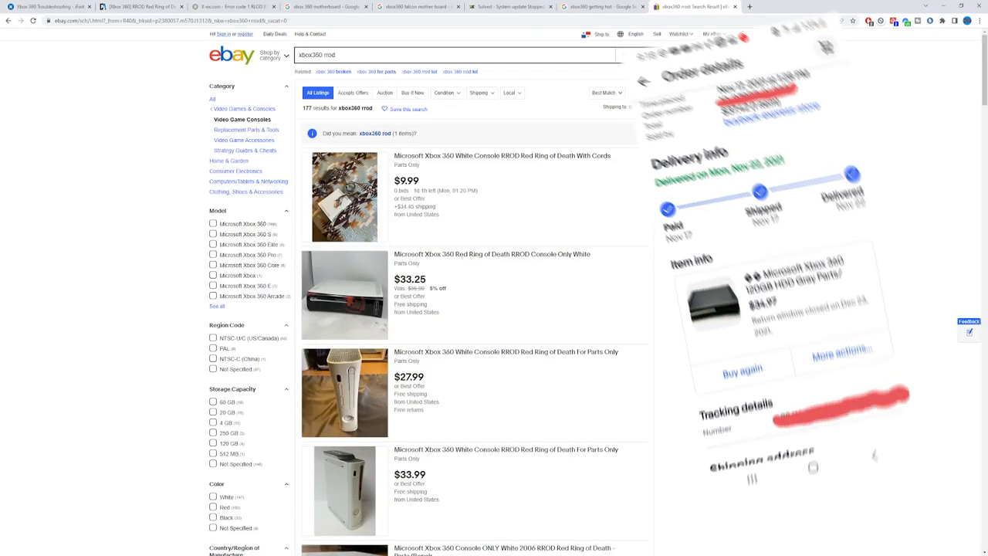
scroll(down, 3)
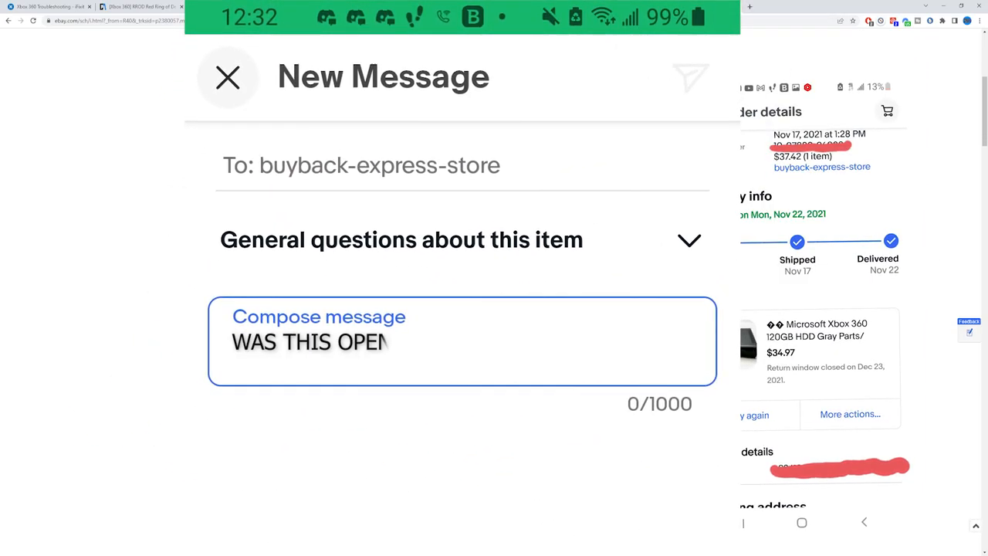
Ask the seller 'WAS THIS OPENED OR NAW?' in the Compose message field
text(NED OR NAW?)
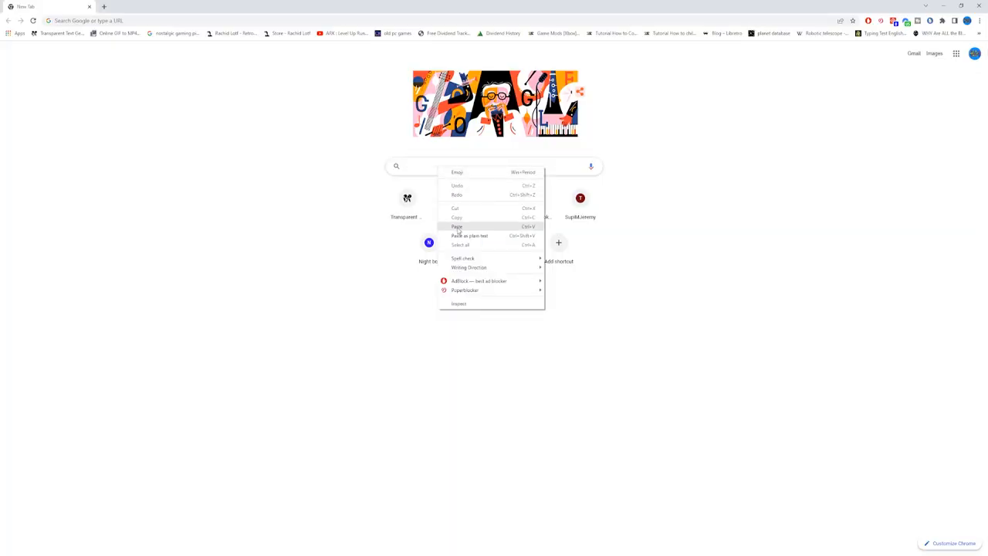
Paste-and-go to the Se7enSins 'System update Stopped?' thread and read its replies
click(457, 225)
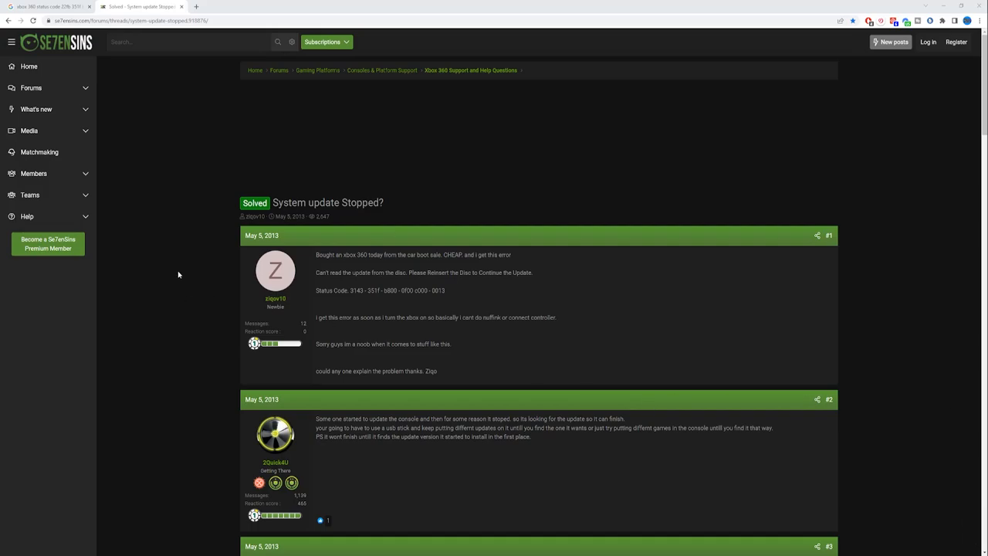
scroll(down, 3)
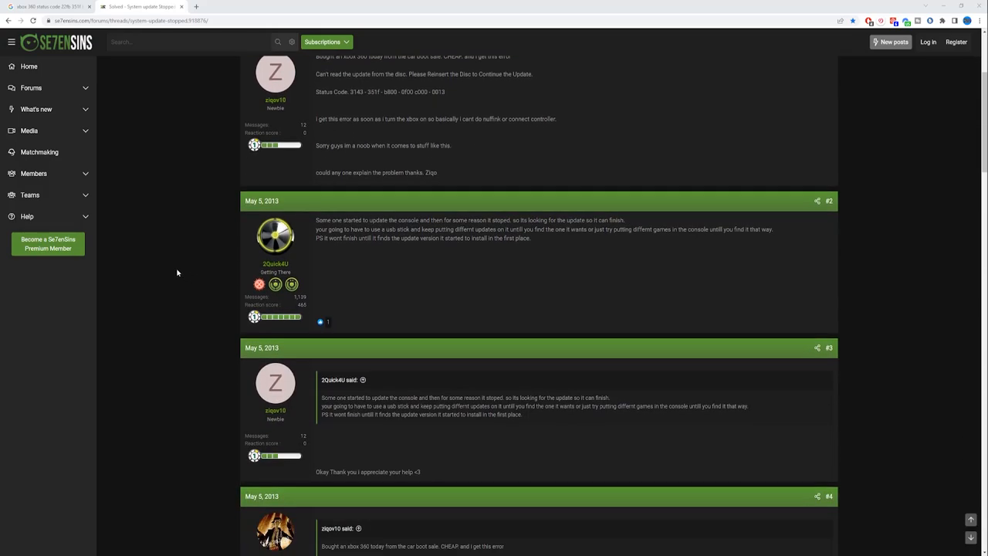
scroll(down, 3)
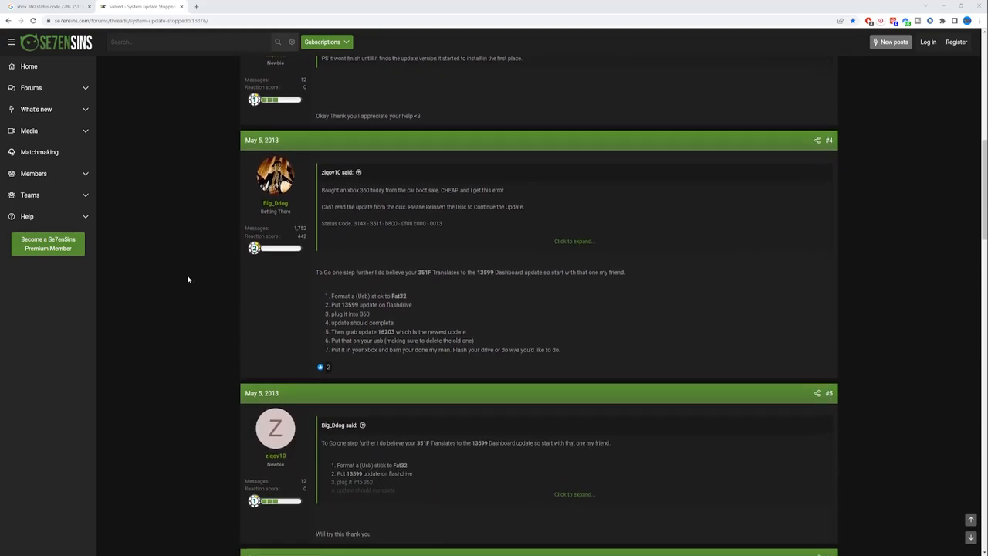